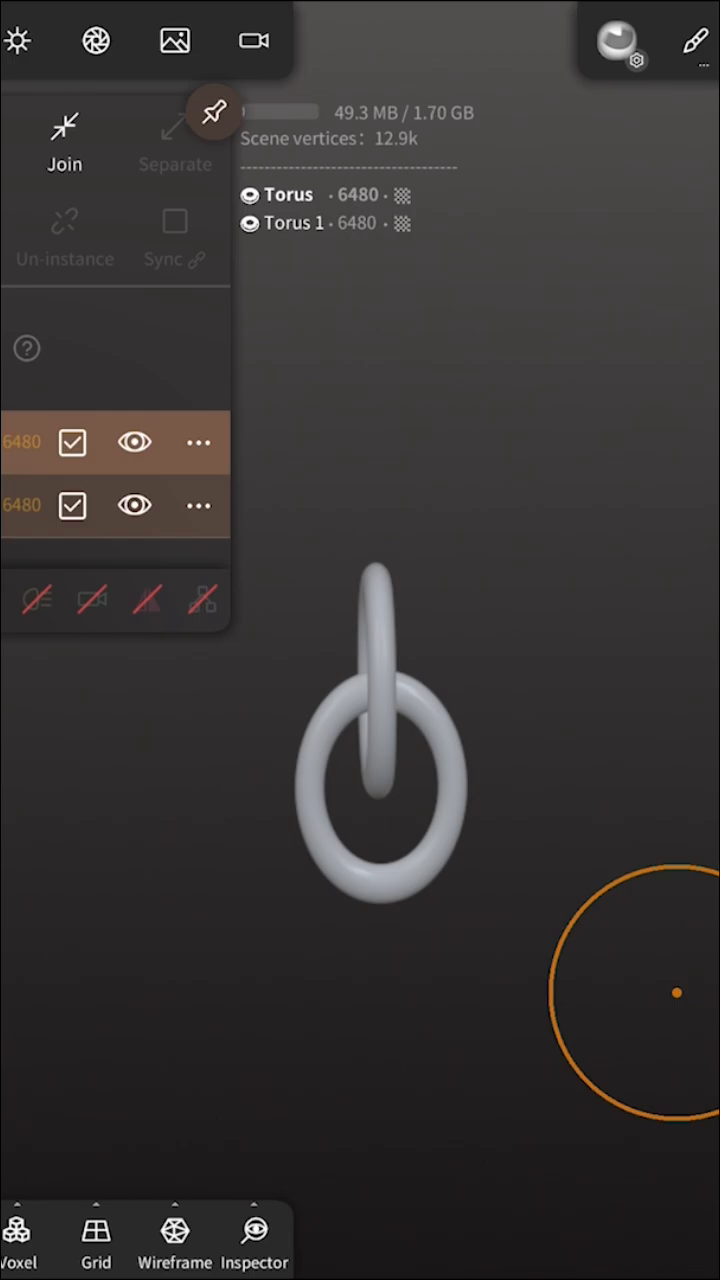
Step: Join both checked Torus links into one 29.2k-vertex Torus mesh
{"action": "left_click", "coordinate": [64, 135]}
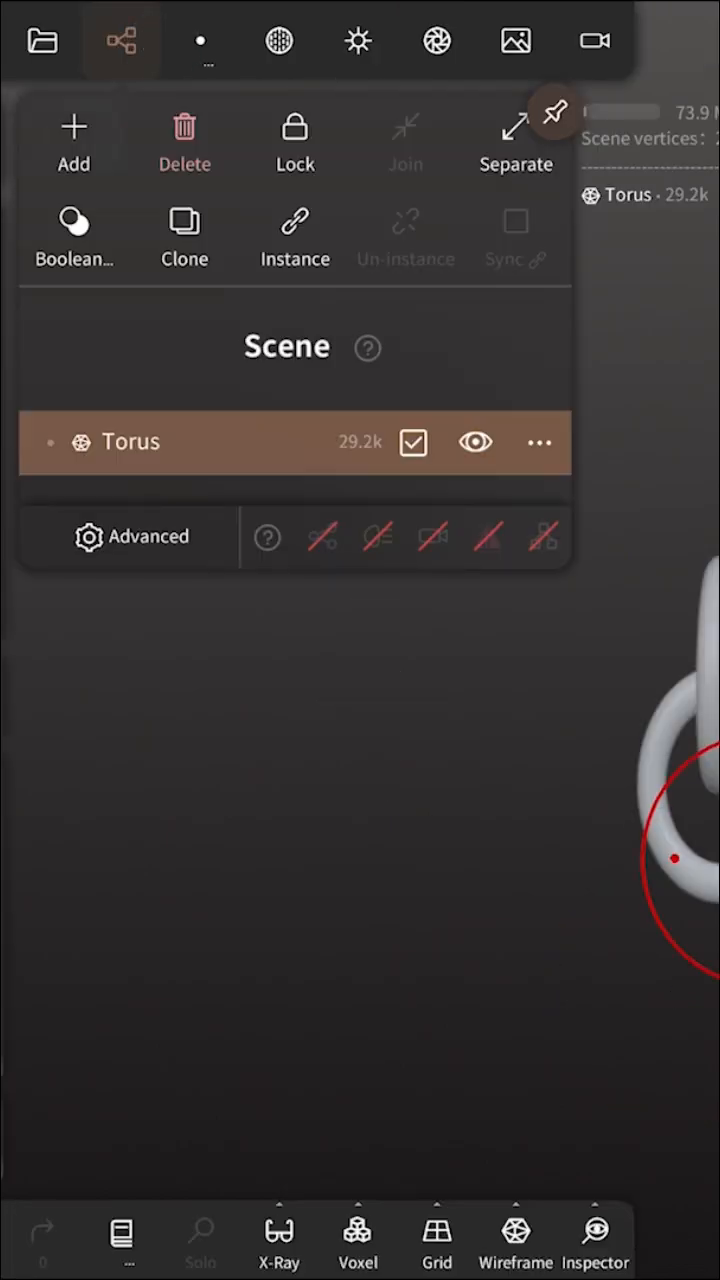
Step: Add a Curve array to the merged Torus and enable per-point Radius handles
{"action": "left_click", "coordinate": [73, 140]}
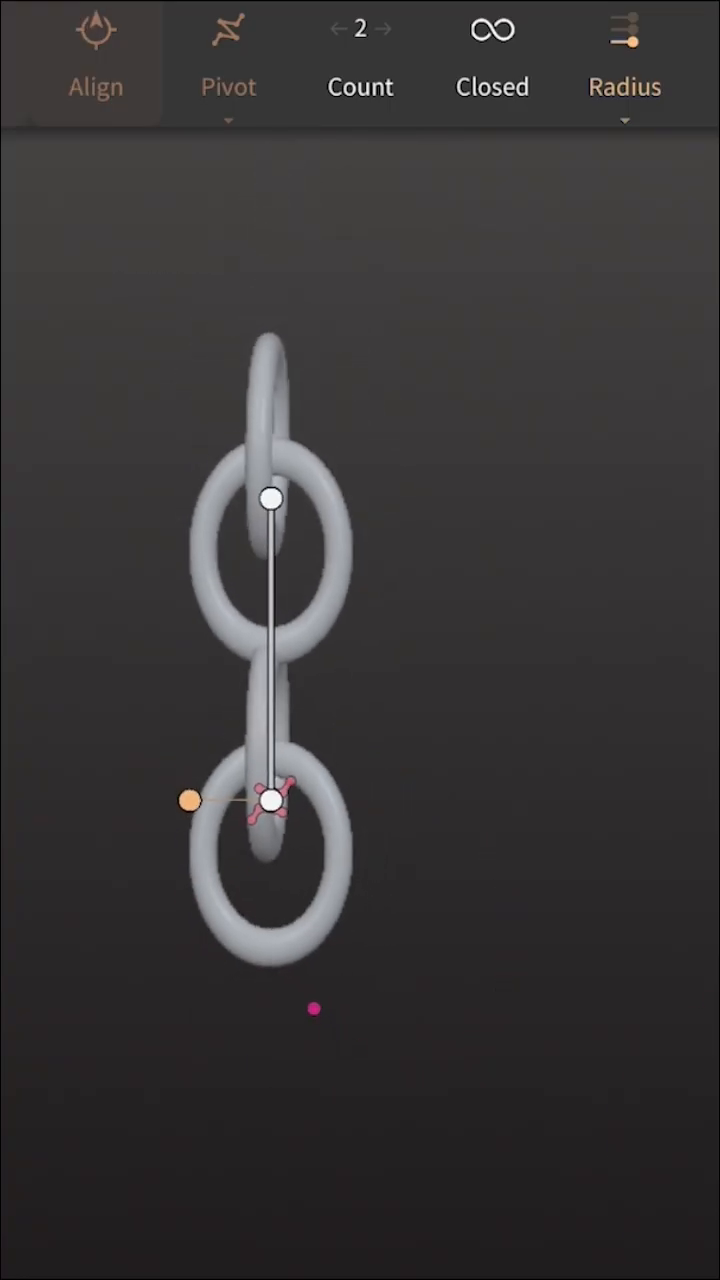
{"action": "left_click", "coordinate": [621, 34]}
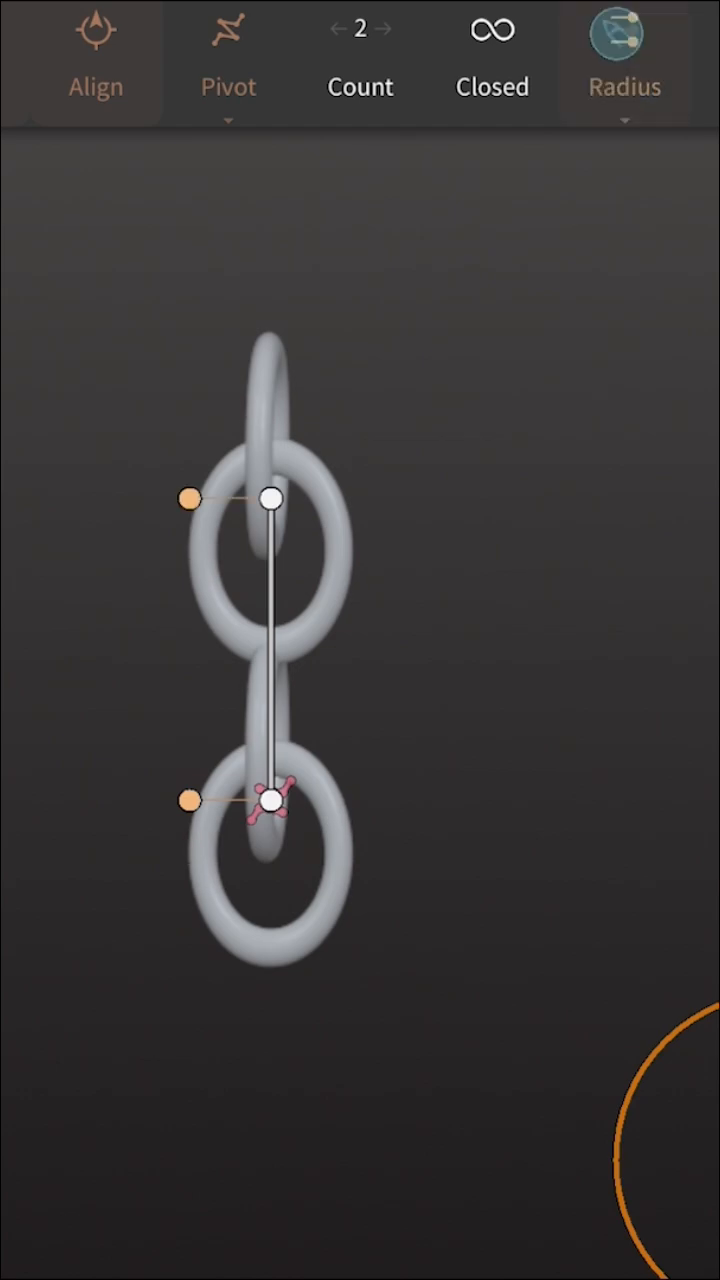
{"action": "left_click", "coordinate": [622, 33]}
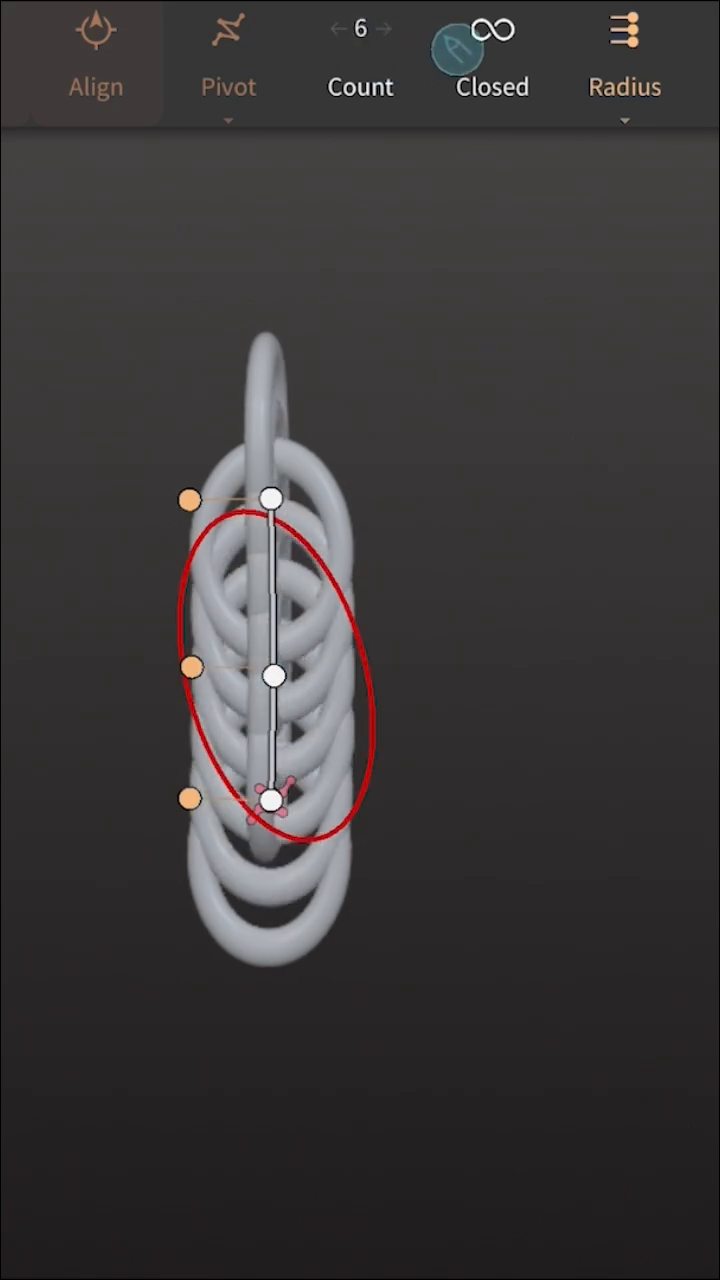
Step: Raise the curve array Count from 2 to 12 copies
{"action": "left_click", "coordinate": [394, 29]}
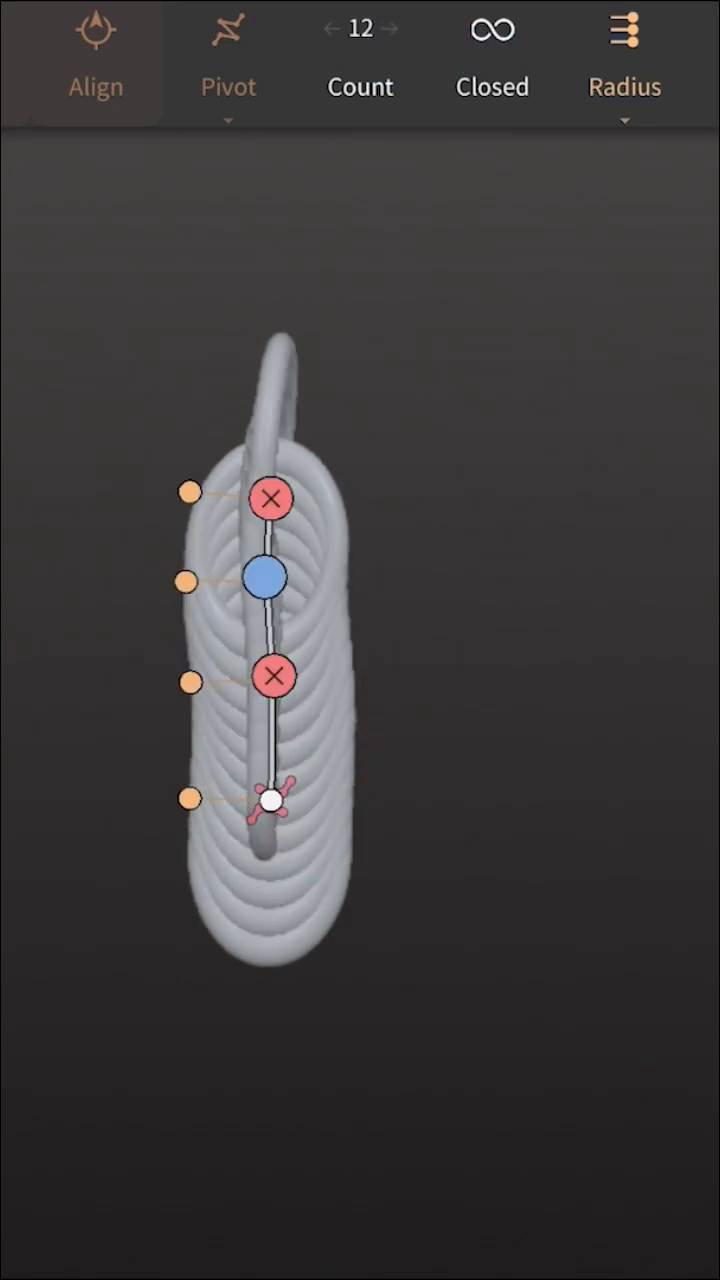